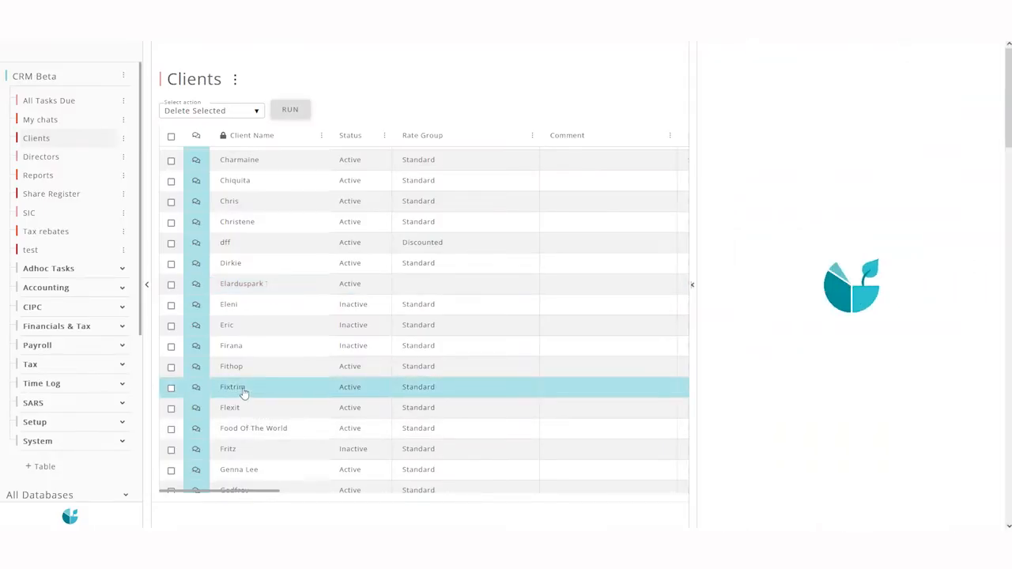
# Open Fixtrim's client record and show its empty Share Register at full width
pyautogui.click(232, 387)
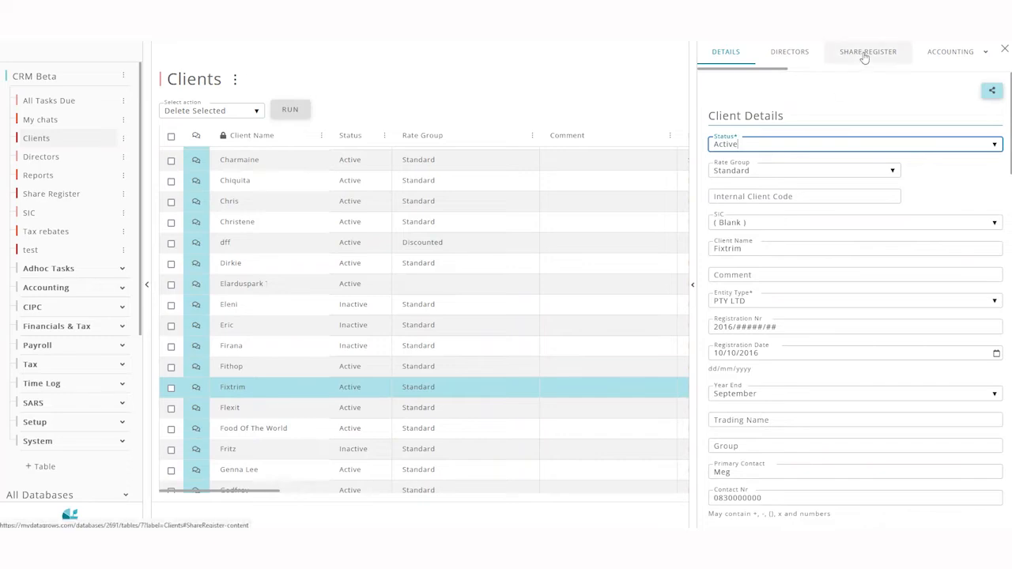
pyautogui.click(868, 52)
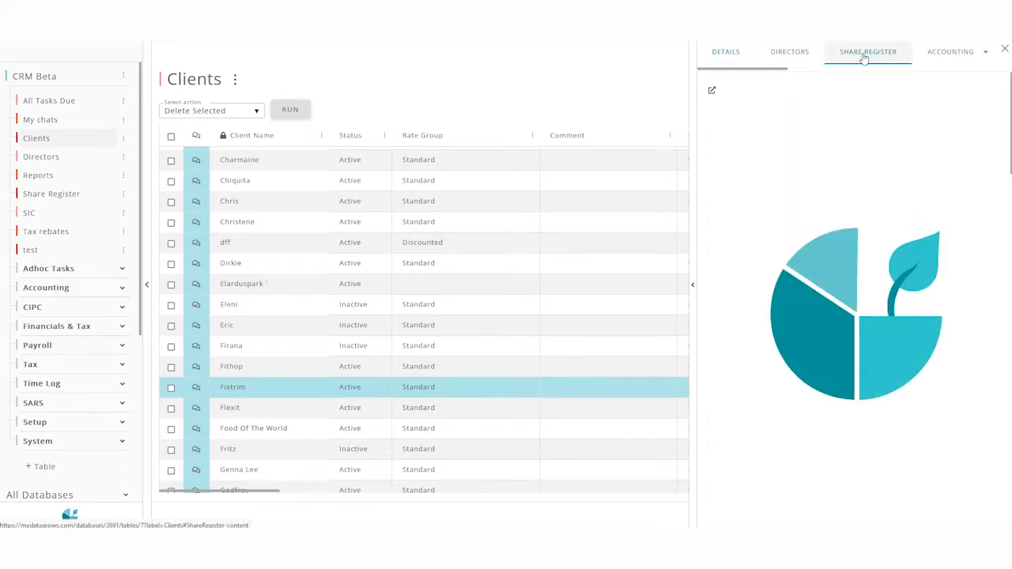
pyautogui.click(868, 51)
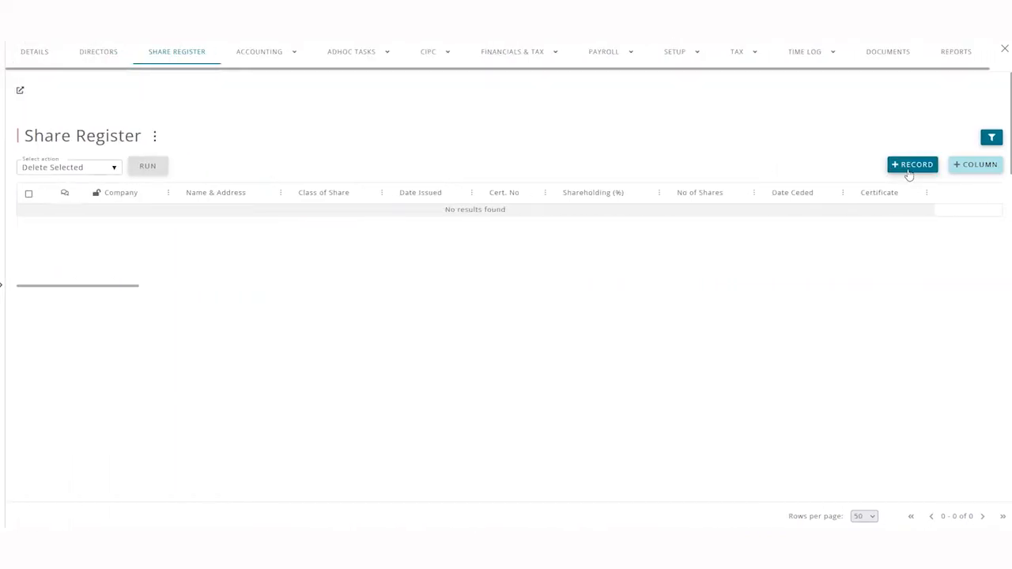
pyautogui.click(912, 165)
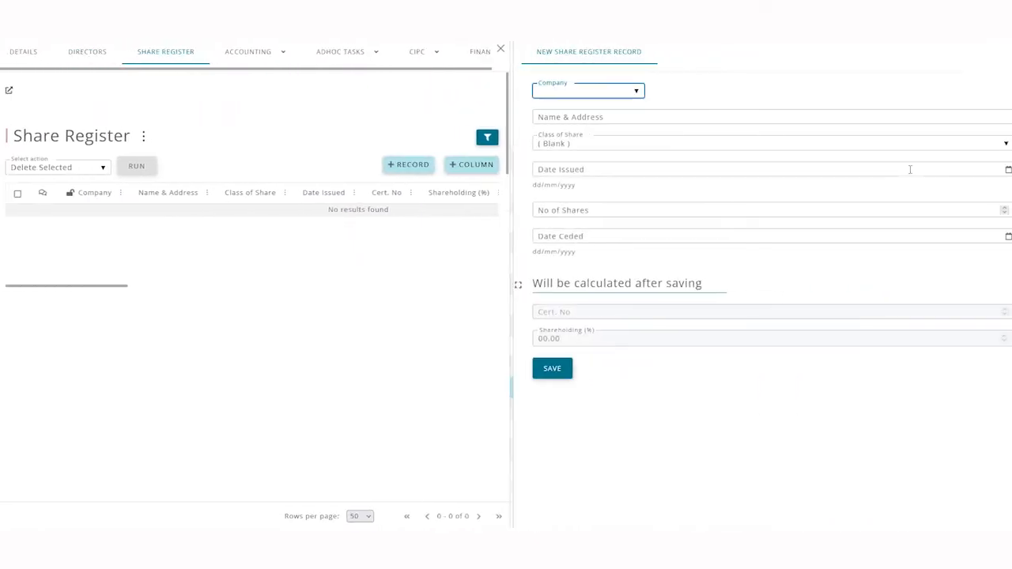
pyautogui.click(587, 90)
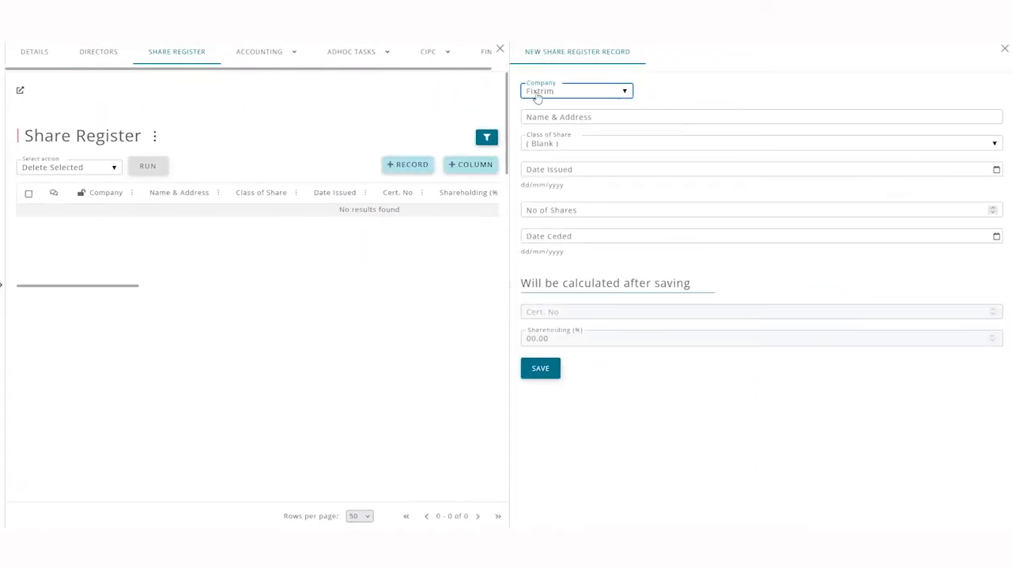
pyautogui.click(761, 117)
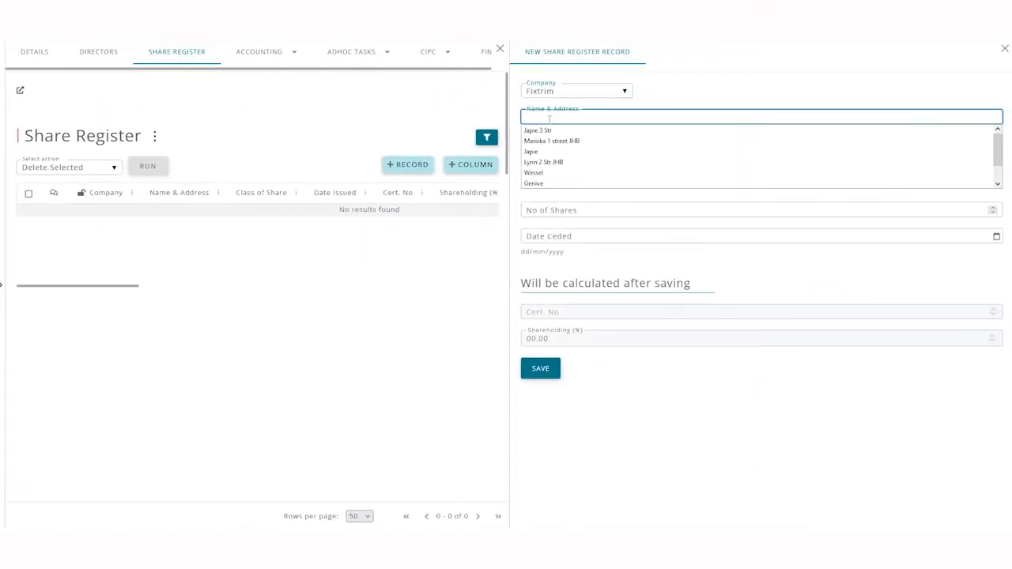
pyautogui.click(551, 140)
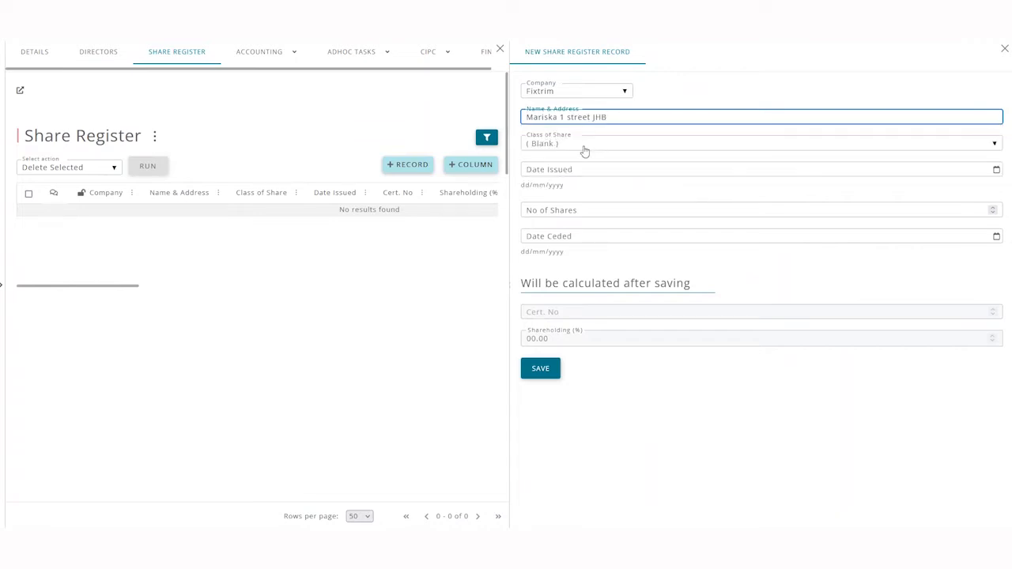
pyautogui.click(759, 144)
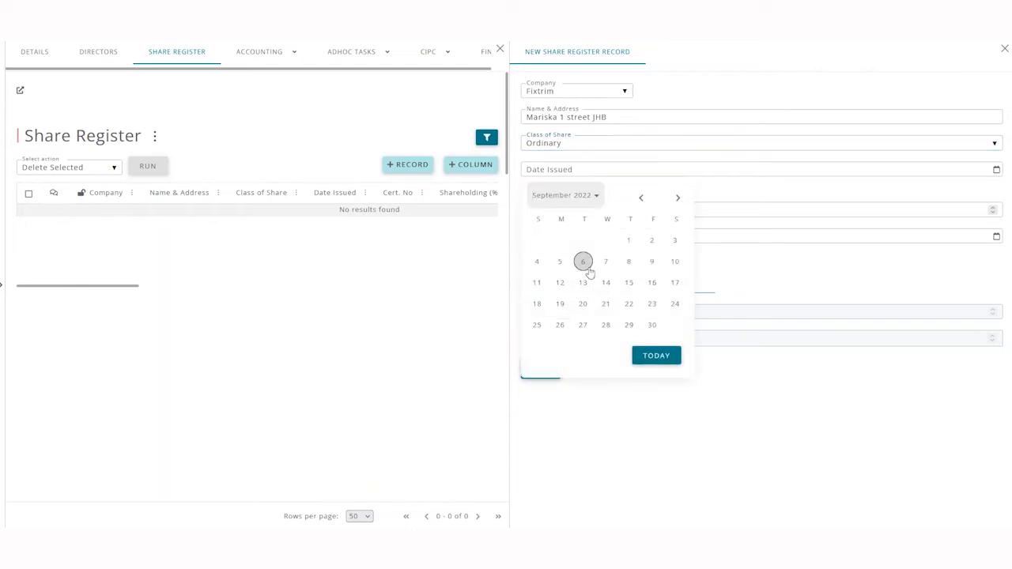
pyautogui.click(583, 261)
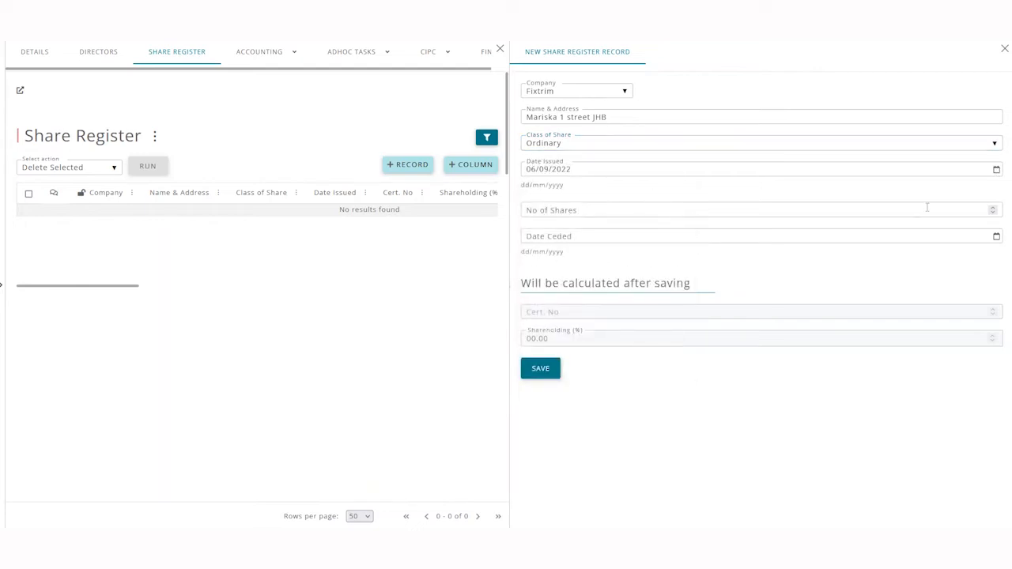
pyautogui.write('100')
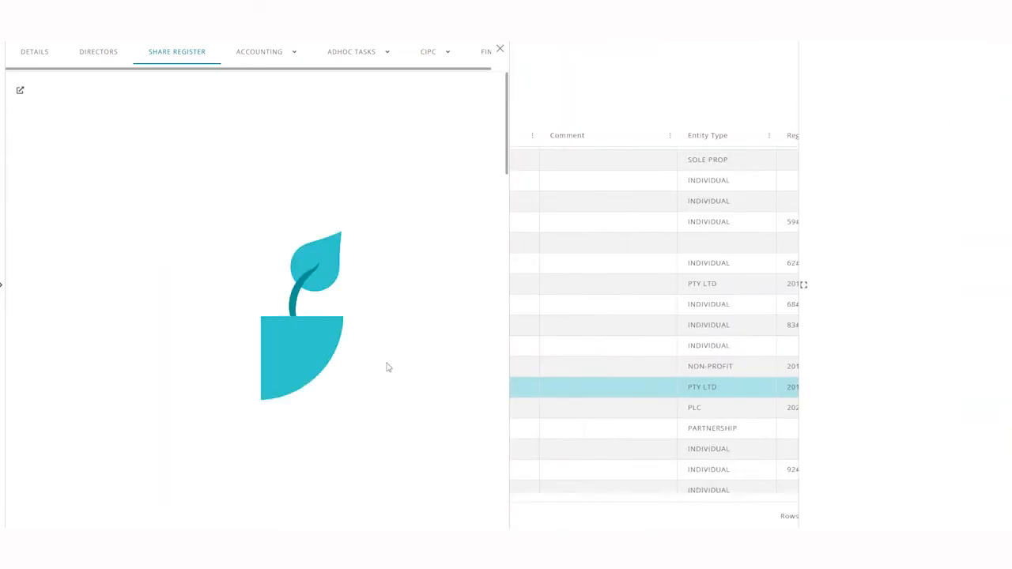
# Add Lynn 2 Str JHB to Fixtrim with 200 Ordinary shares issued 05/09/2022
pyautogui.click(408, 164)
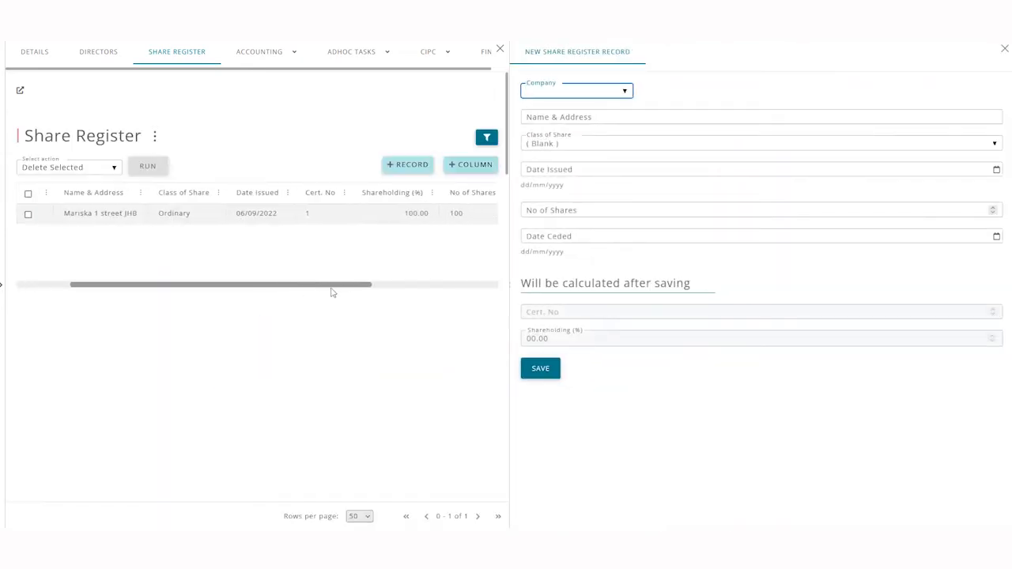
pyautogui.hscroll(3)
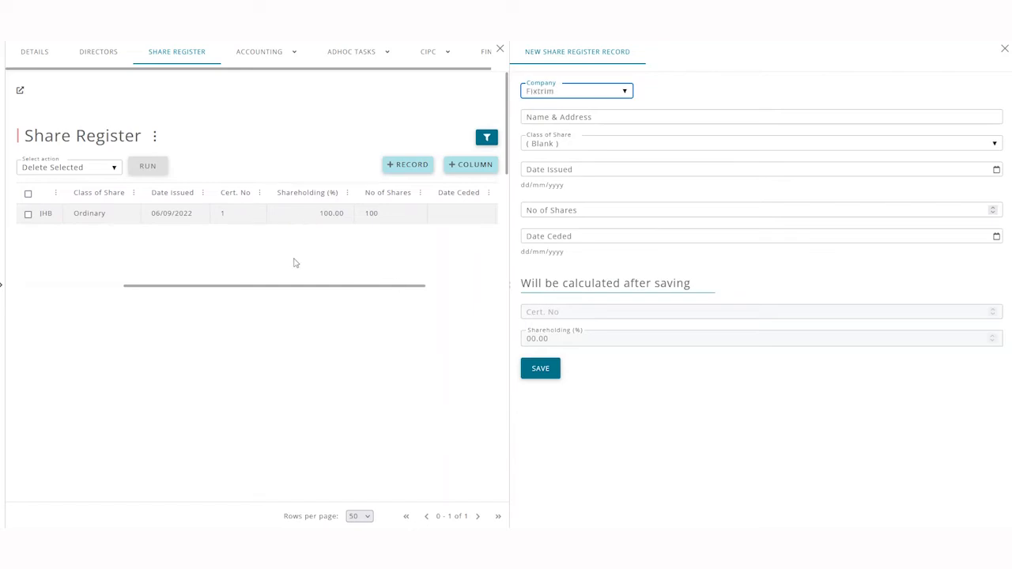
pyautogui.click(759, 116)
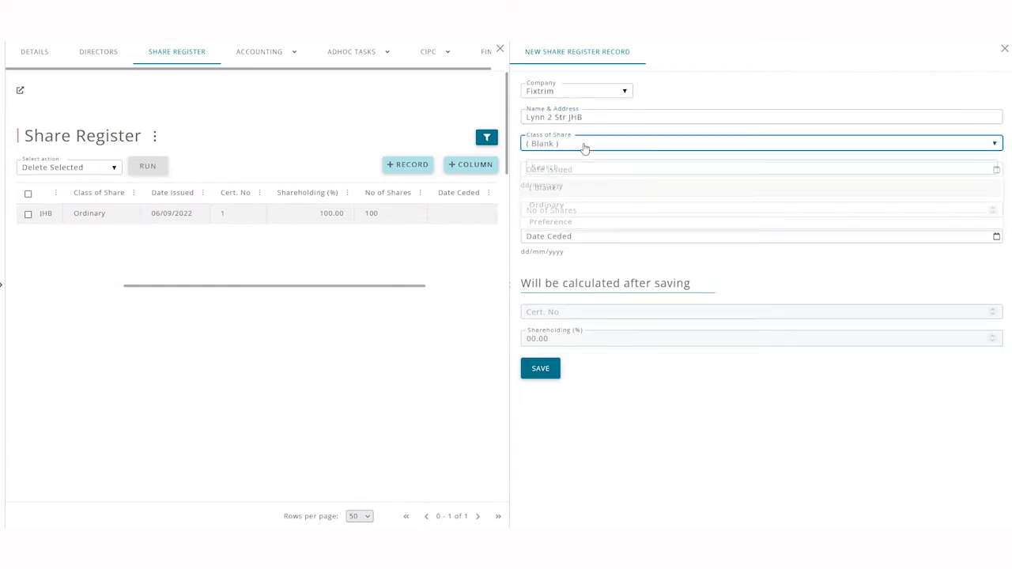
pyautogui.click(545, 204)
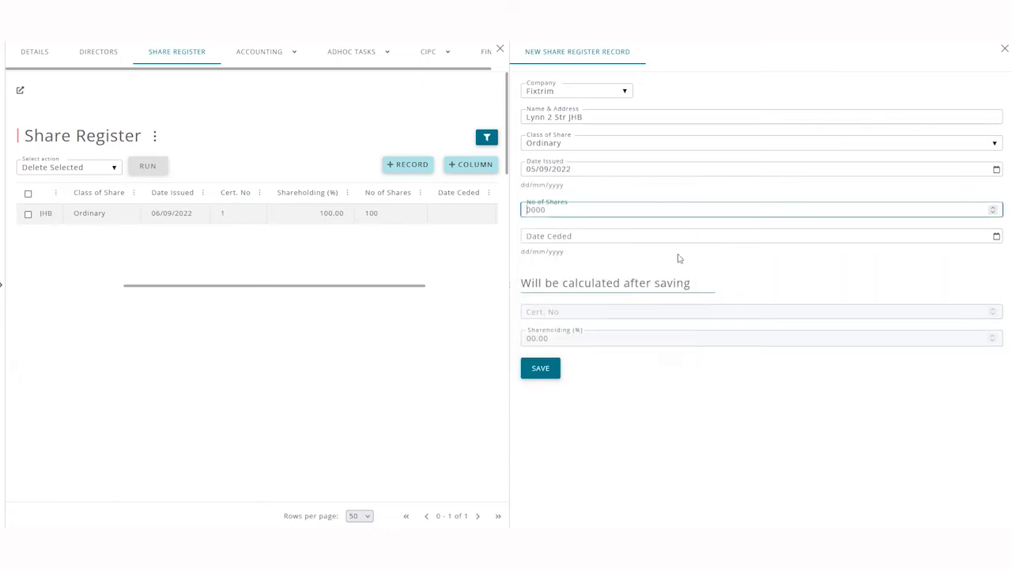
pyautogui.click(540, 367)
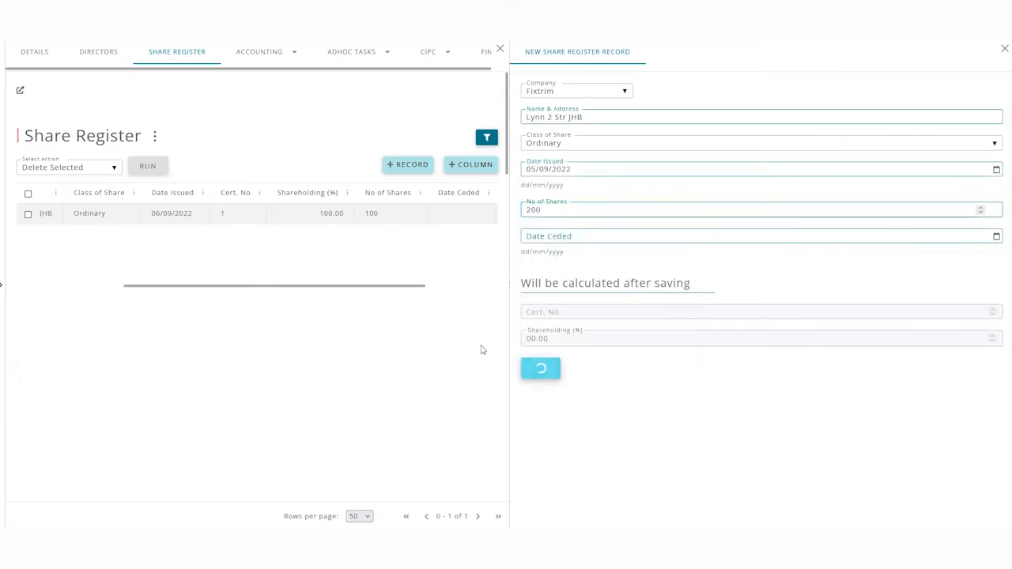
pyautogui.click(540, 368)
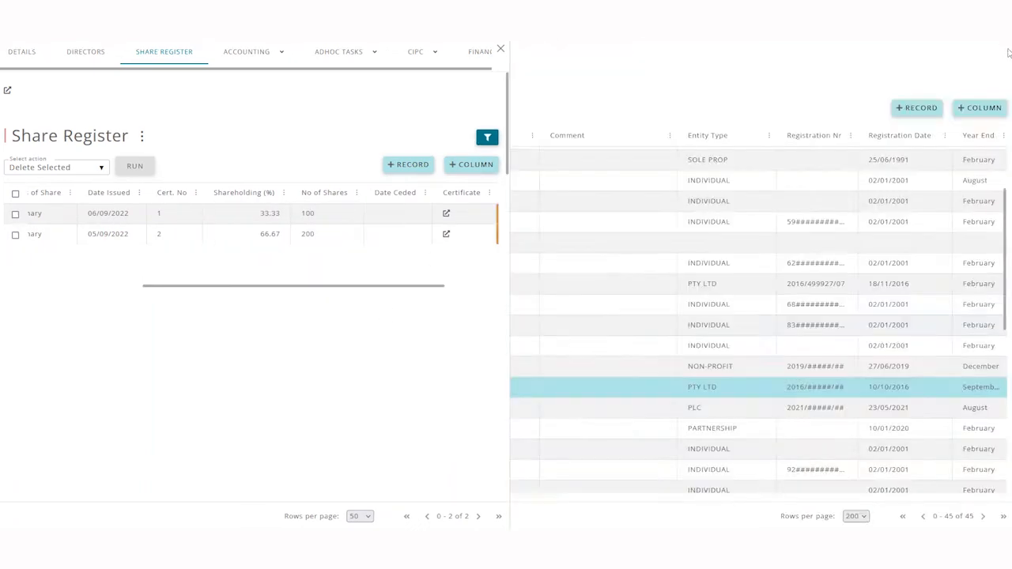
# Generate certificate 1 for Mariska 1 street JHB and browse its export format options
pyautogui.click(501, 49)
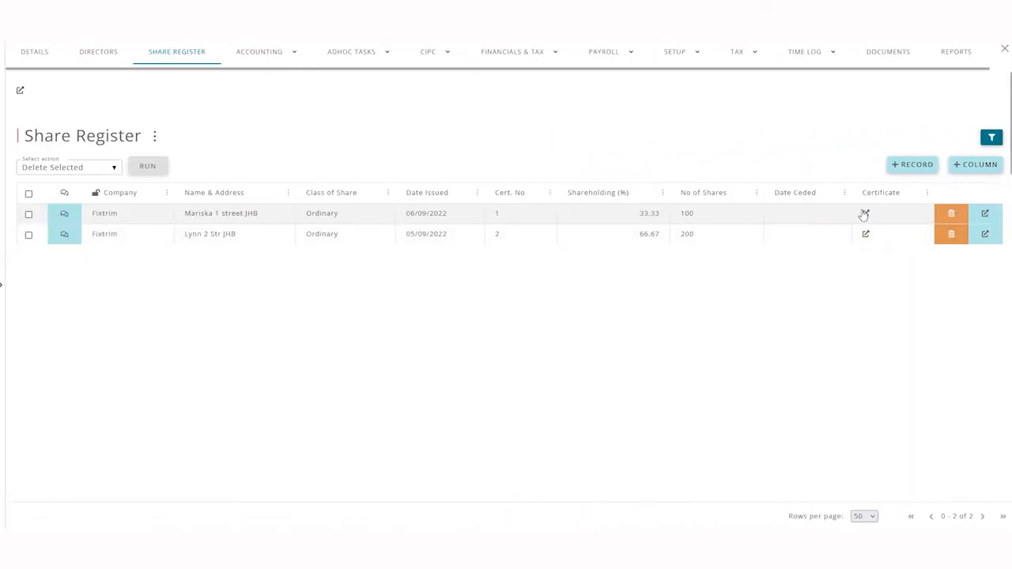
pyautogui.click(864, 213)
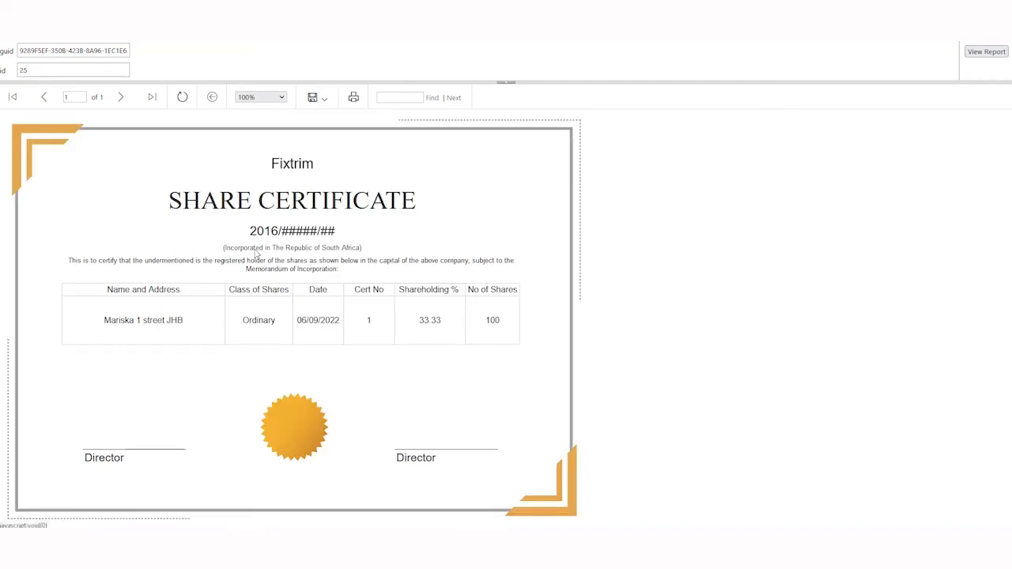
pyautogui.click(314, 96)
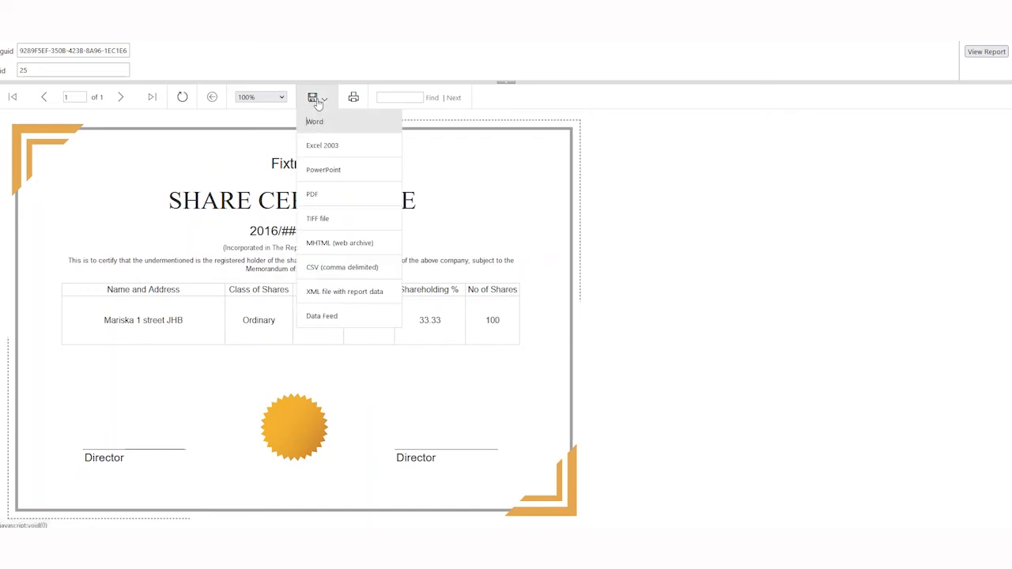
pyautogui.click(311, 194)
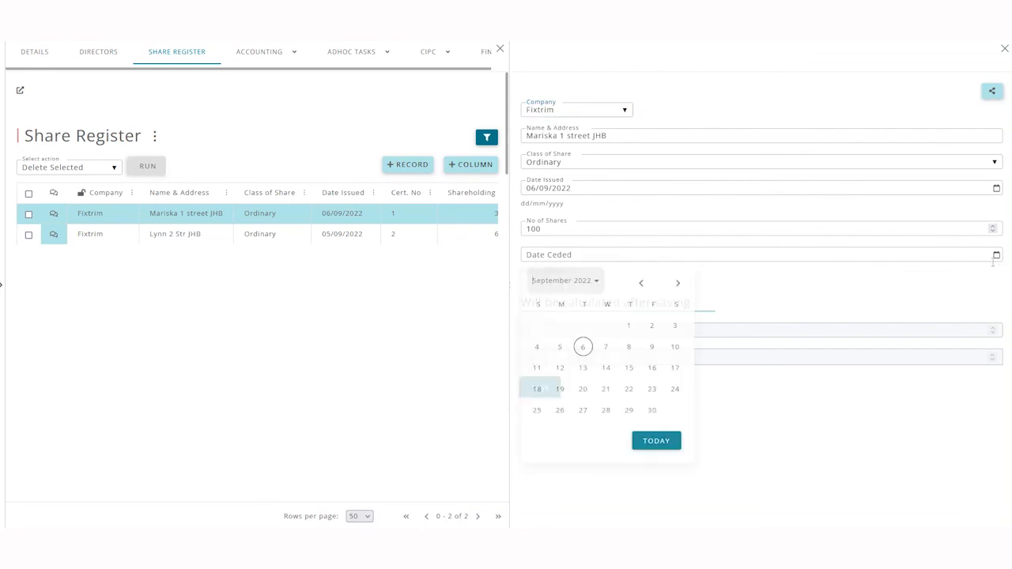
# Set Mariska's Date Ceded to 06/09/2022 and view her cancelled certificate
pyautogui.click(583, 346)
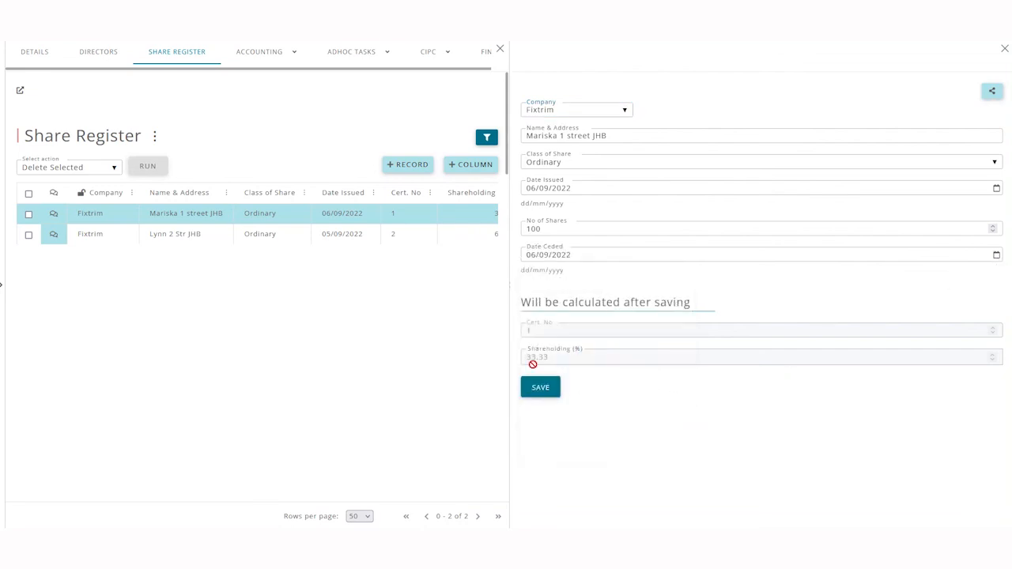
pyautogui.click(540, 387)
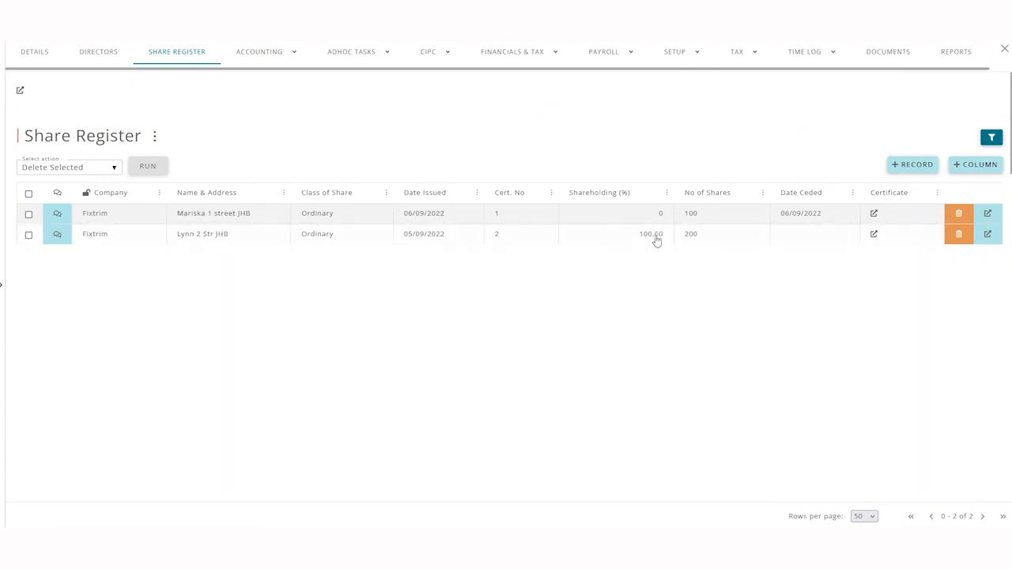
pyautogui.moveTo(627, 242)
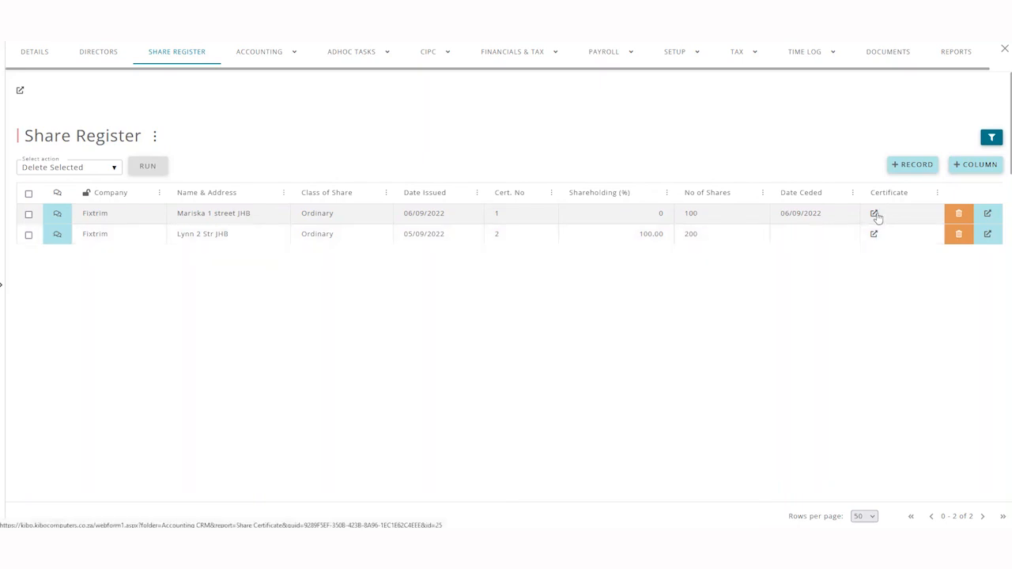
pyautogui.click(874, 214)
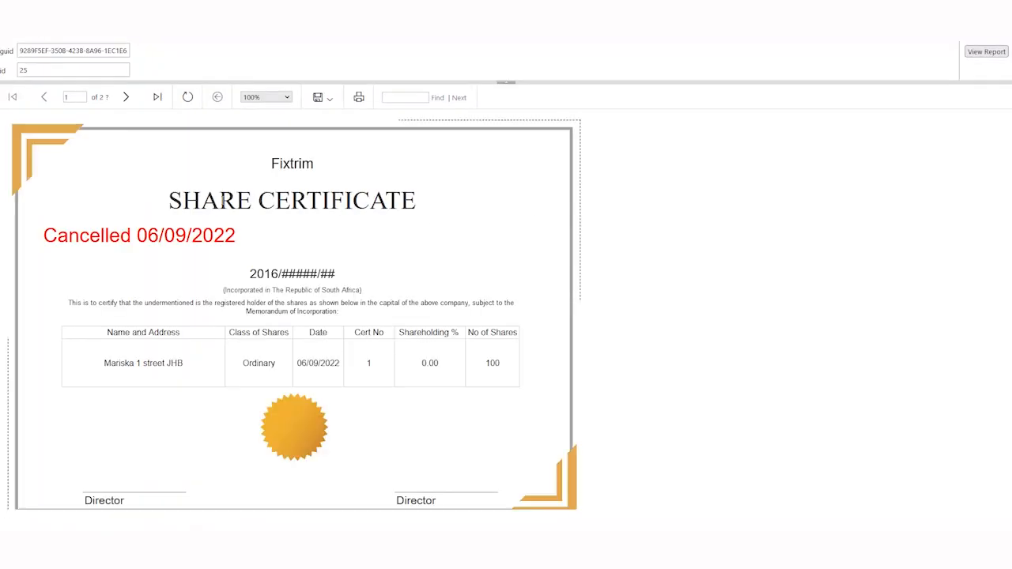